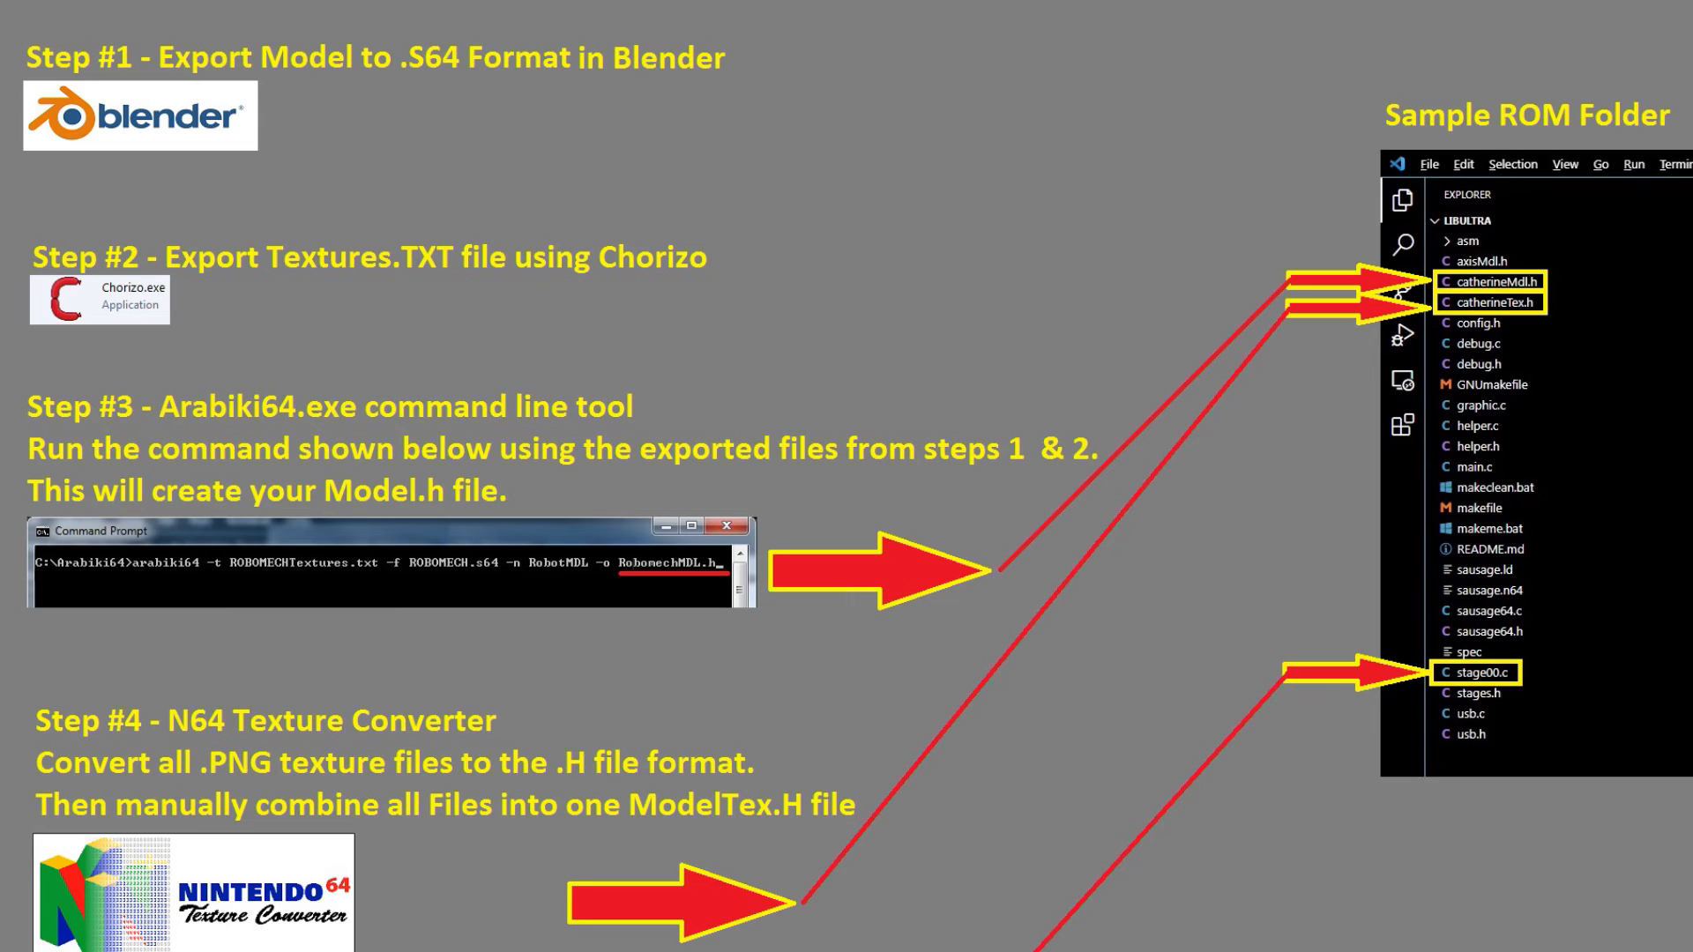
- Switch from the N64 export-pipeline slide to the desktop with Blender and Chorizo
left_click(73, 59)
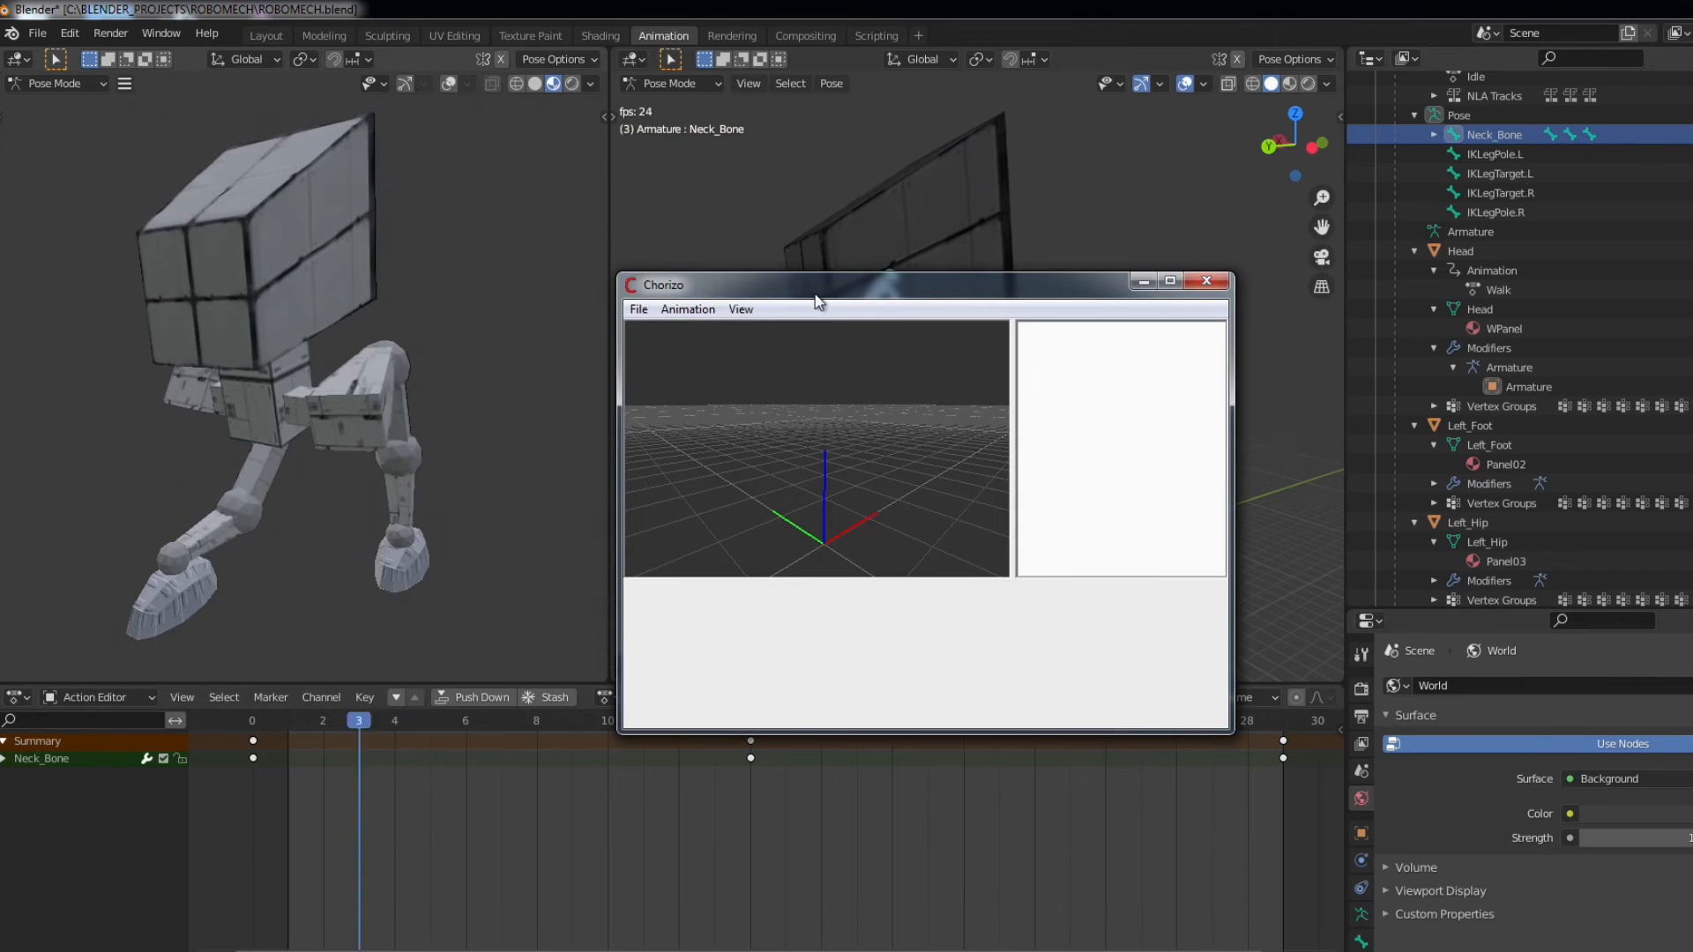
- Maximize Chorizo and import ROBOMECH.S64 from the CHORIZO folder via File > Import S64 Model
left_click(1169, 280)
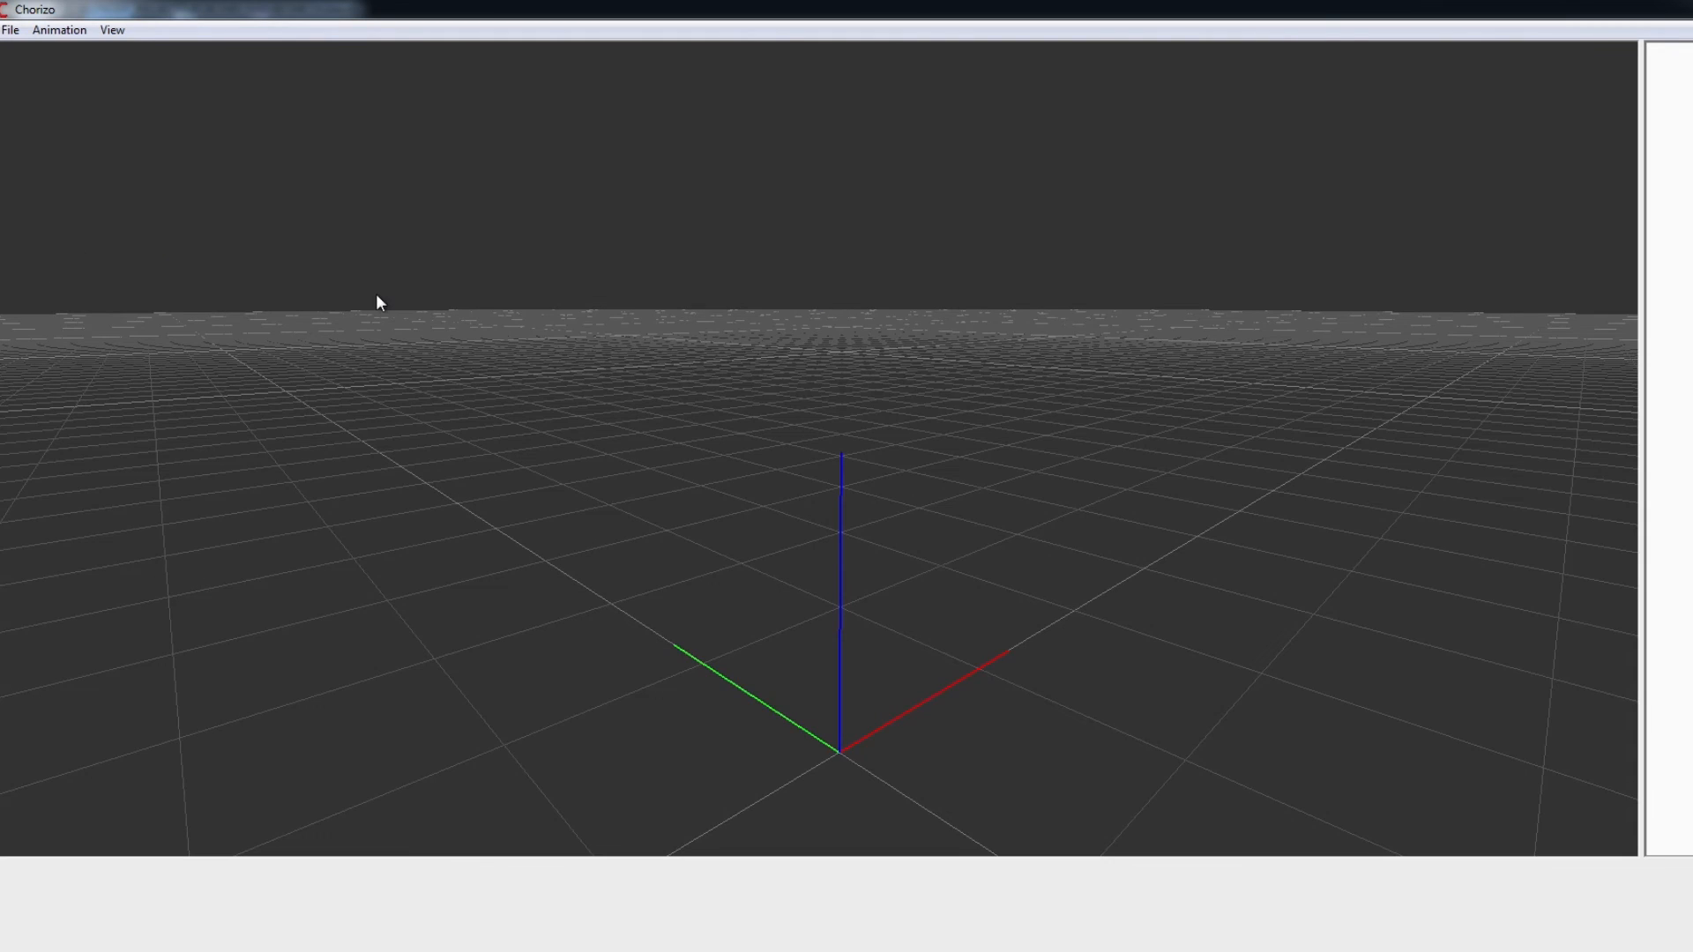
left_click(10, 29)
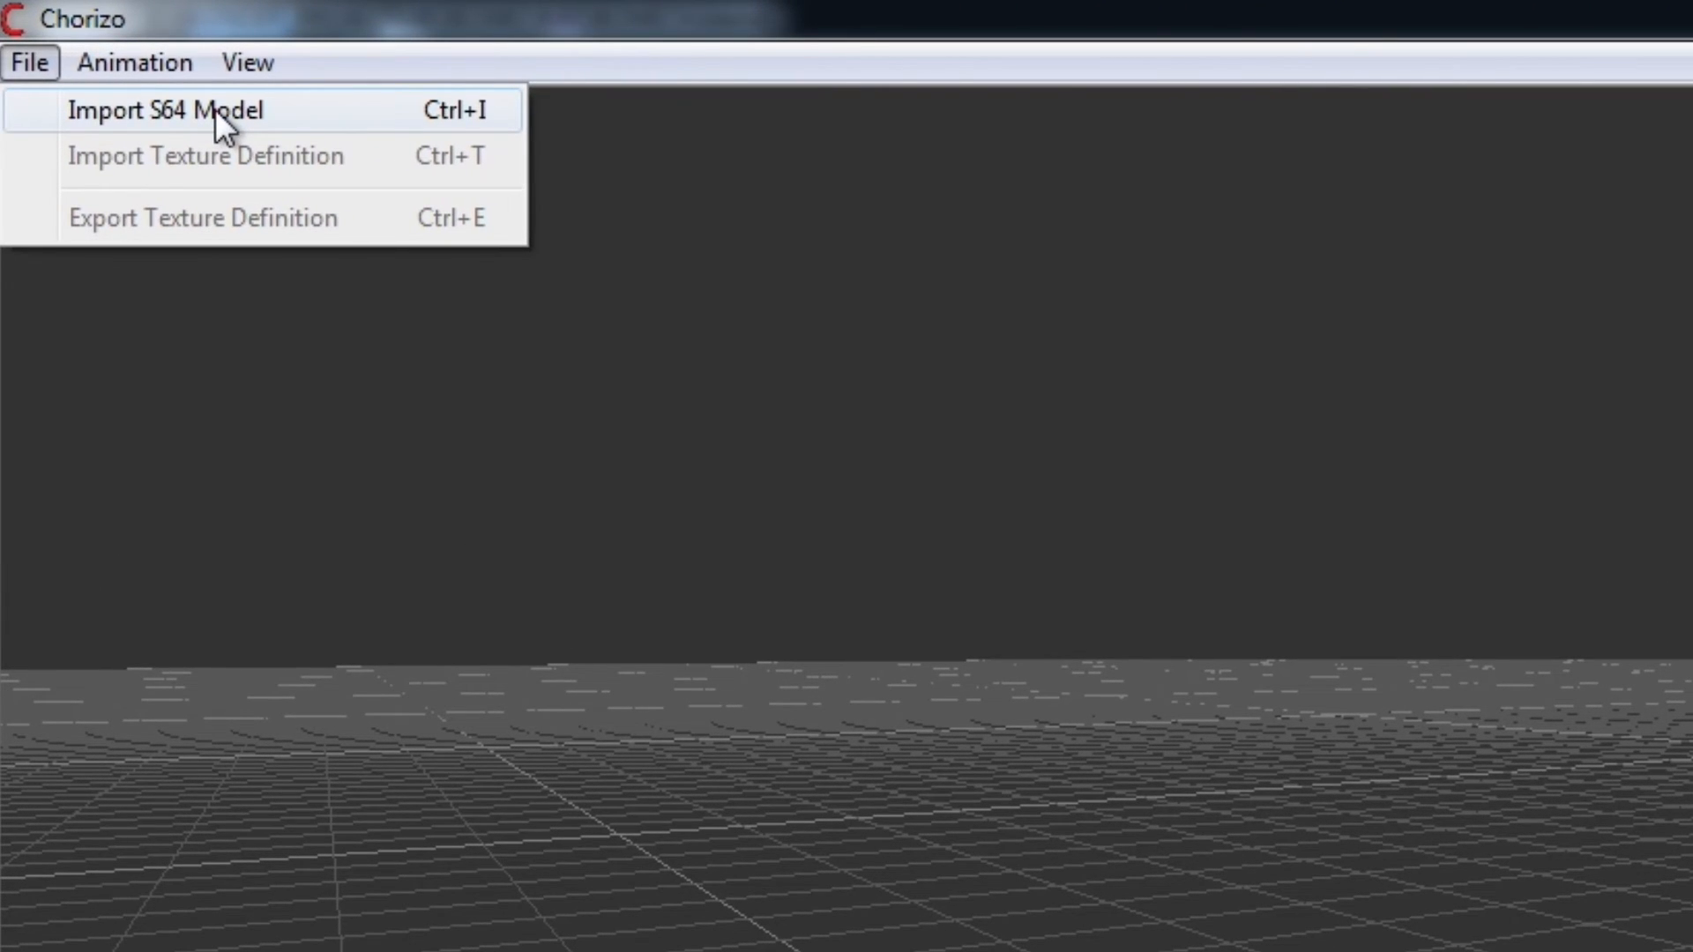
left_click(165, 110)
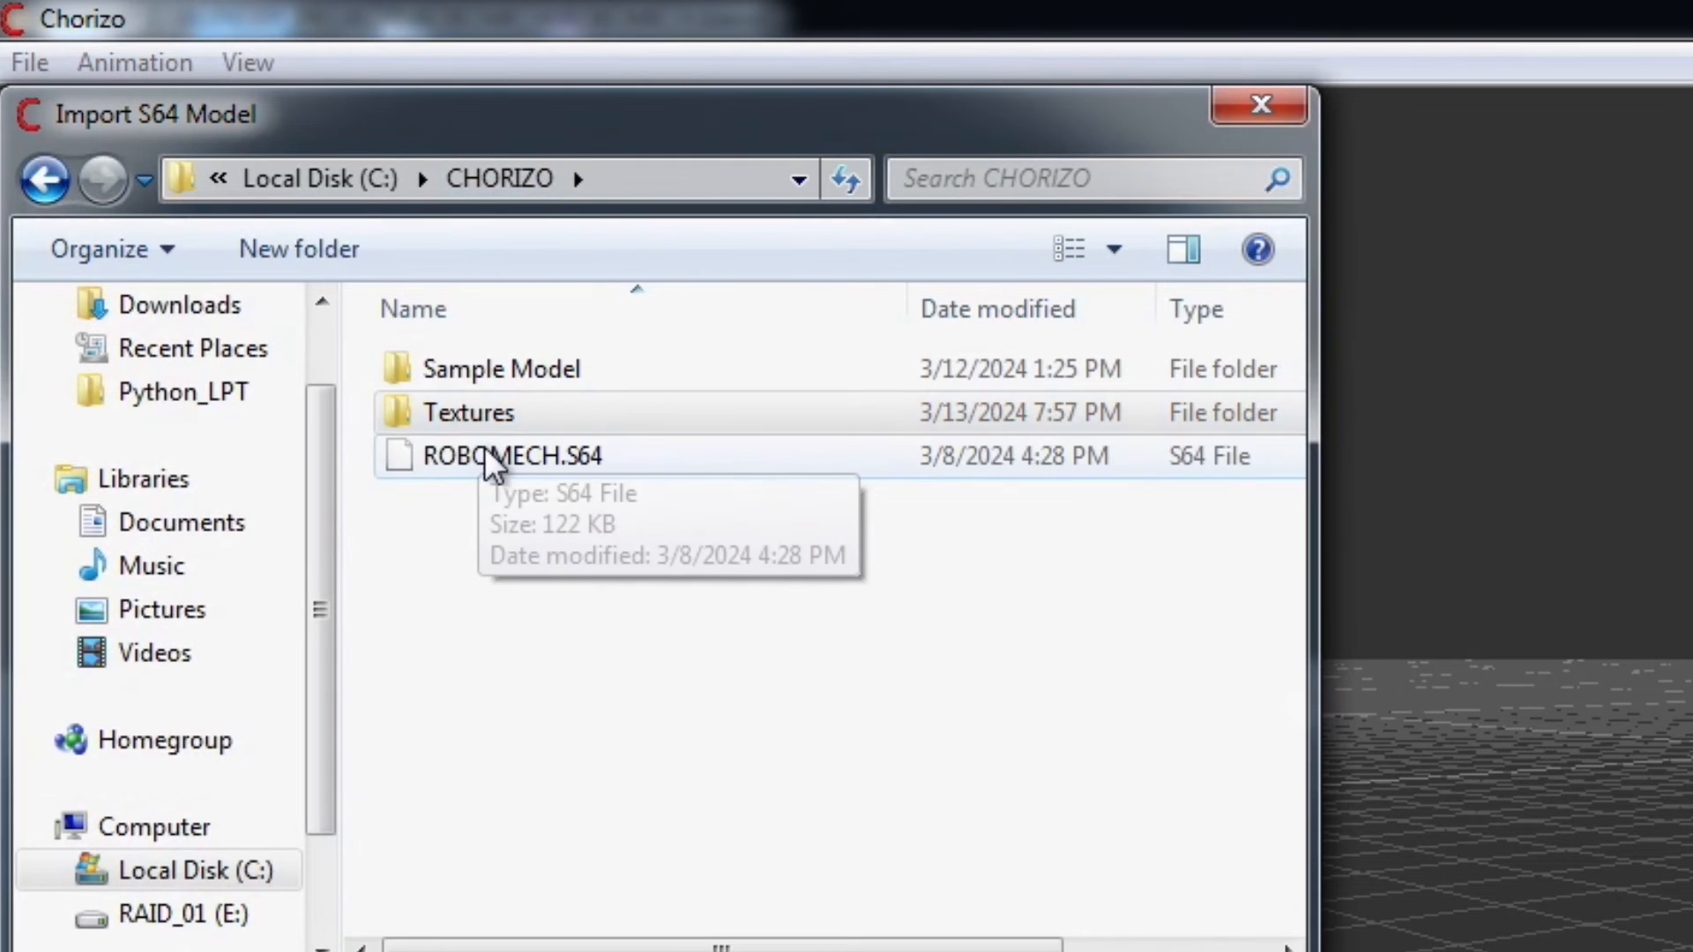
double_click(511, 455)
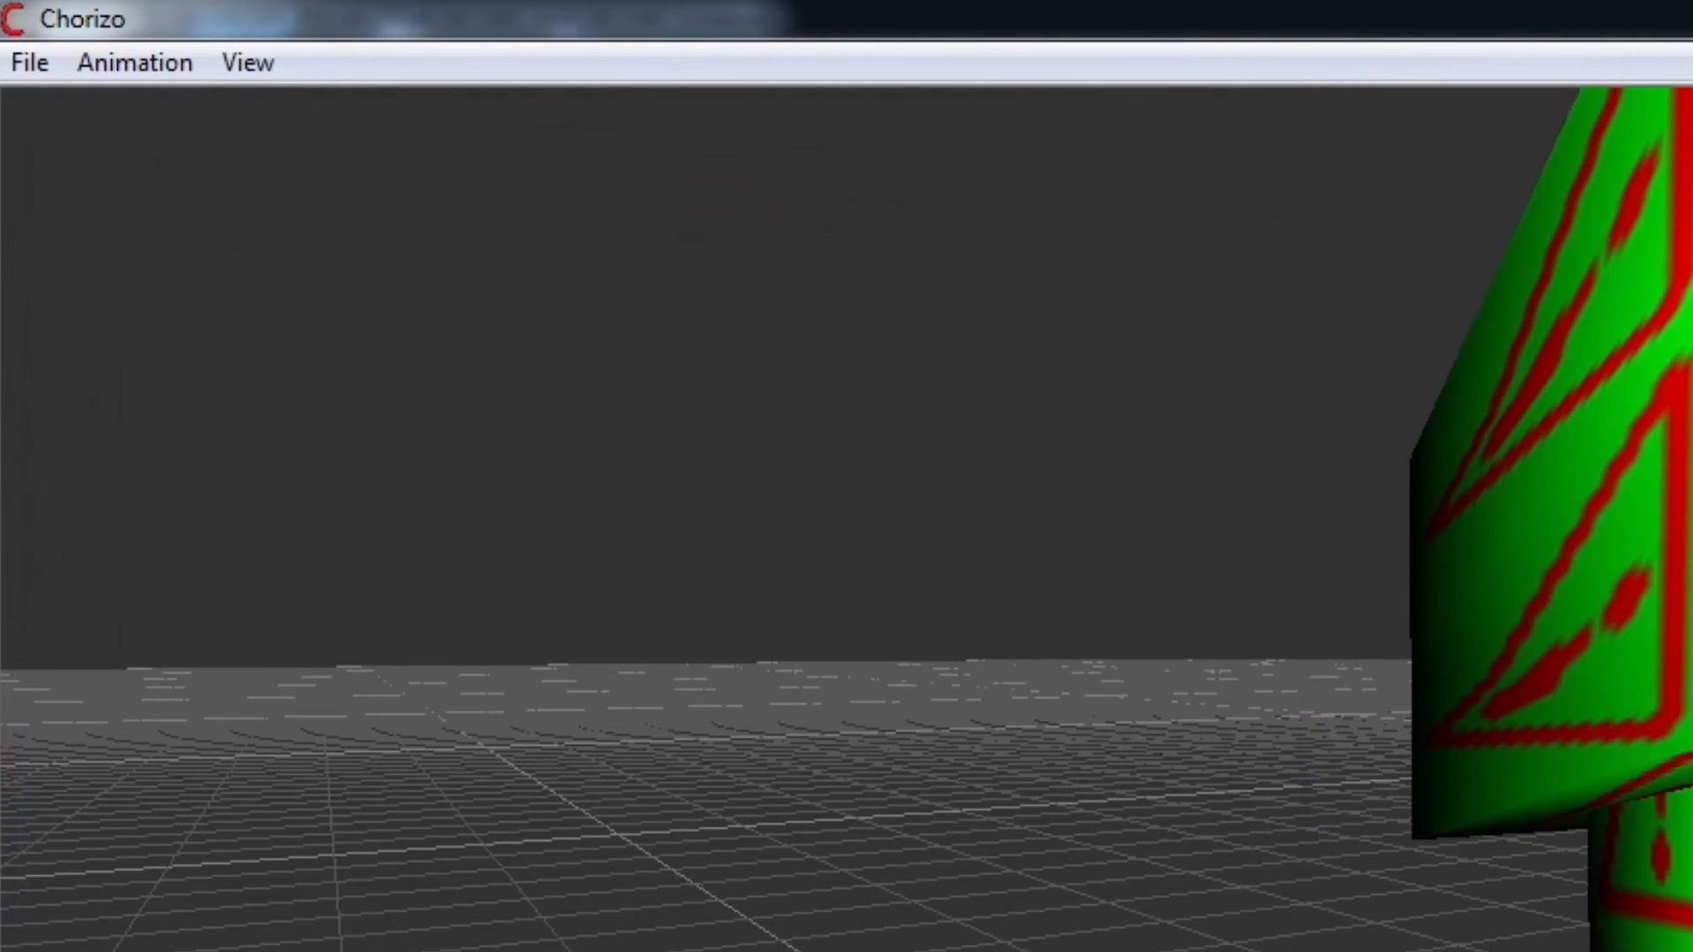